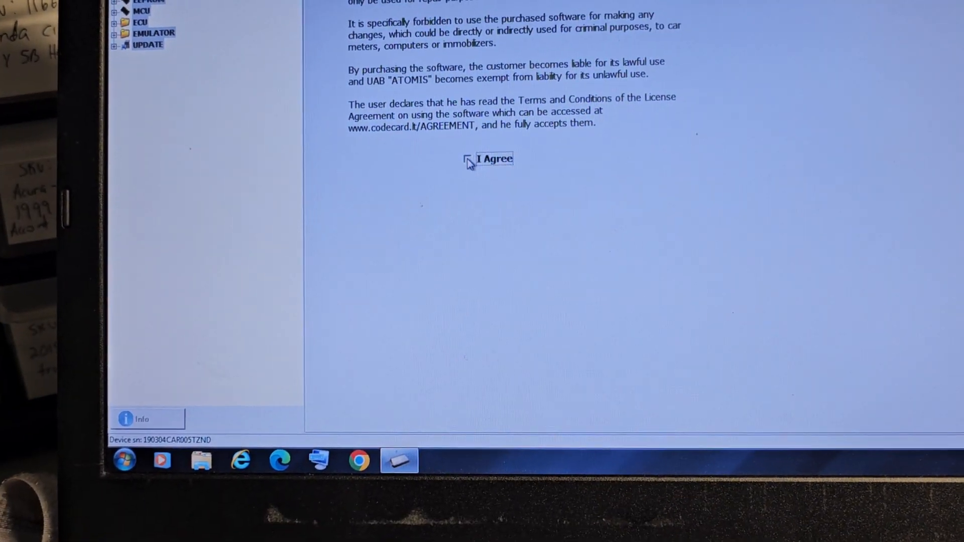
- Accept the licence and browse the AIRBAG > NISSAN > DIRECT list to the Versa part number
left_click(494, 159)
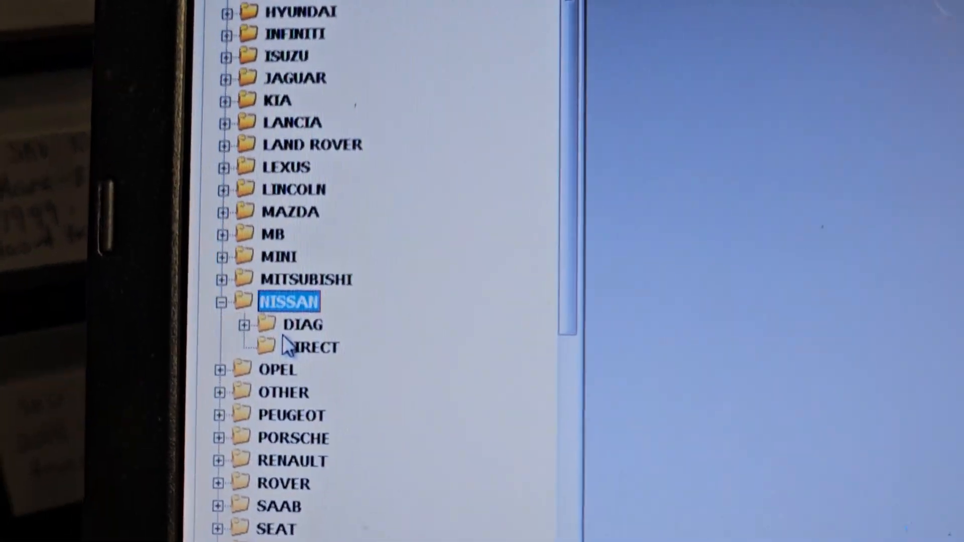
scroll("down", 3)
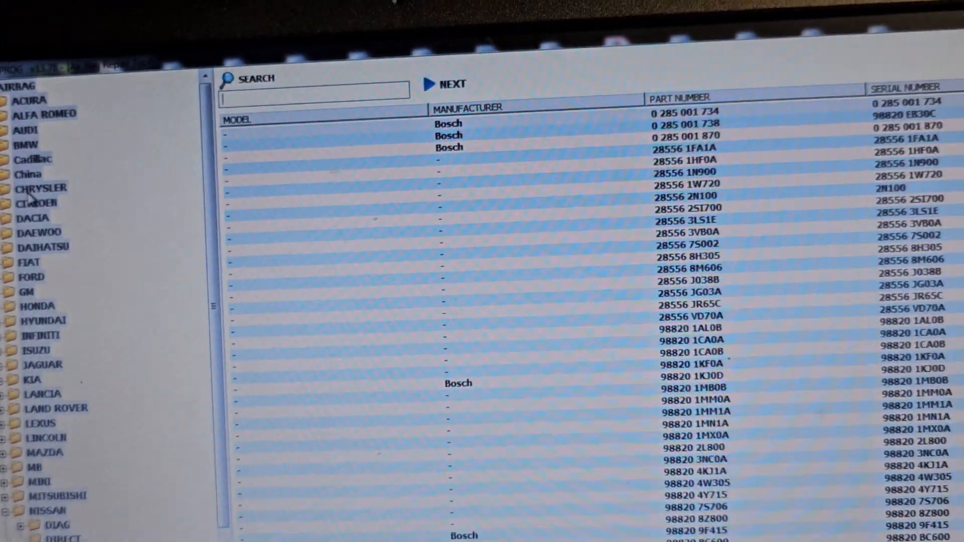
scroll("down", 3)
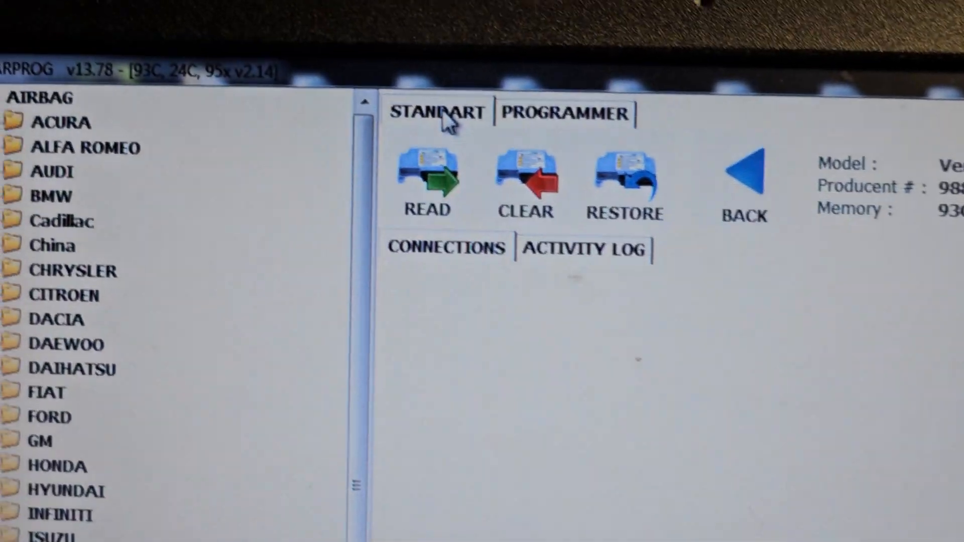
- Read the airbag EEPROM from the basic view until the log shows Verify OK and Crash found
left_click(426, 182)
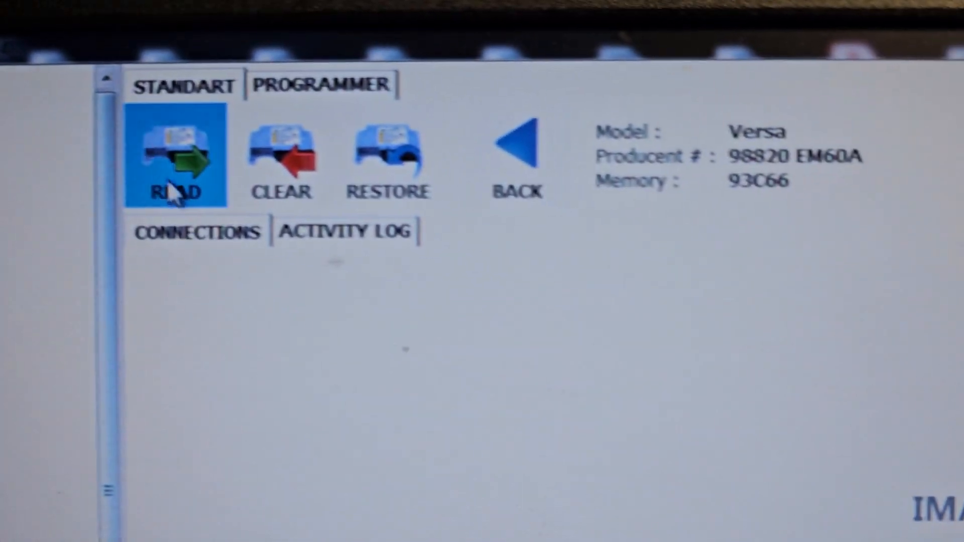
left_click(175, 156)
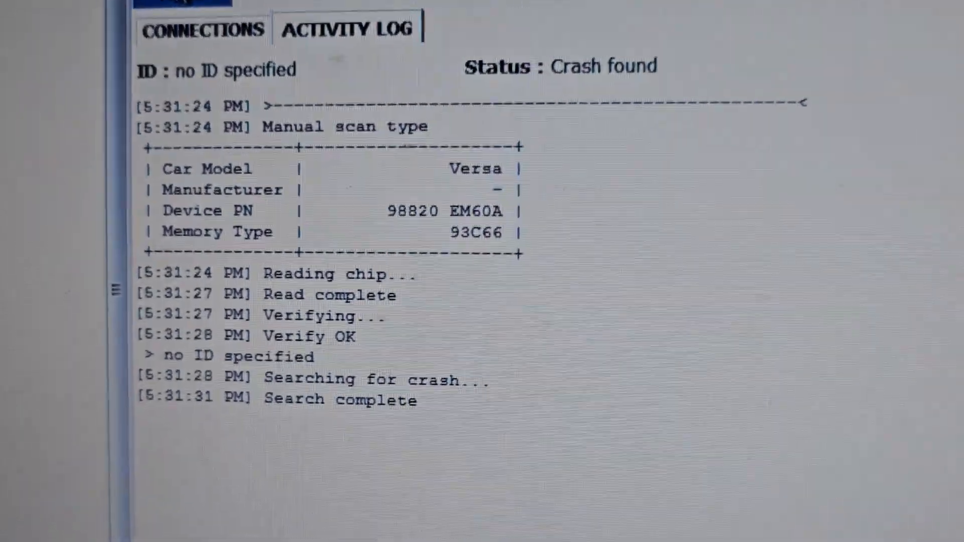
scroll("down", 3)
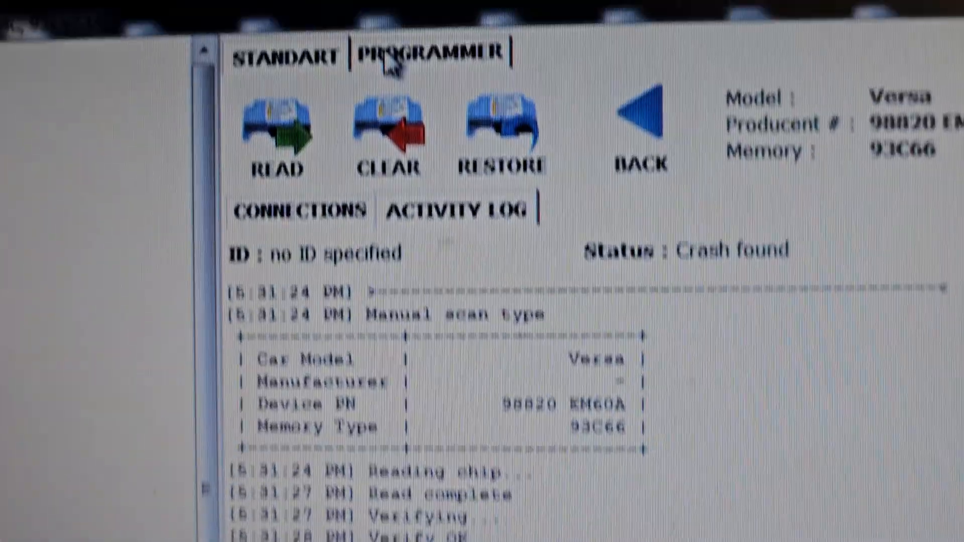
left_click(431, 53)
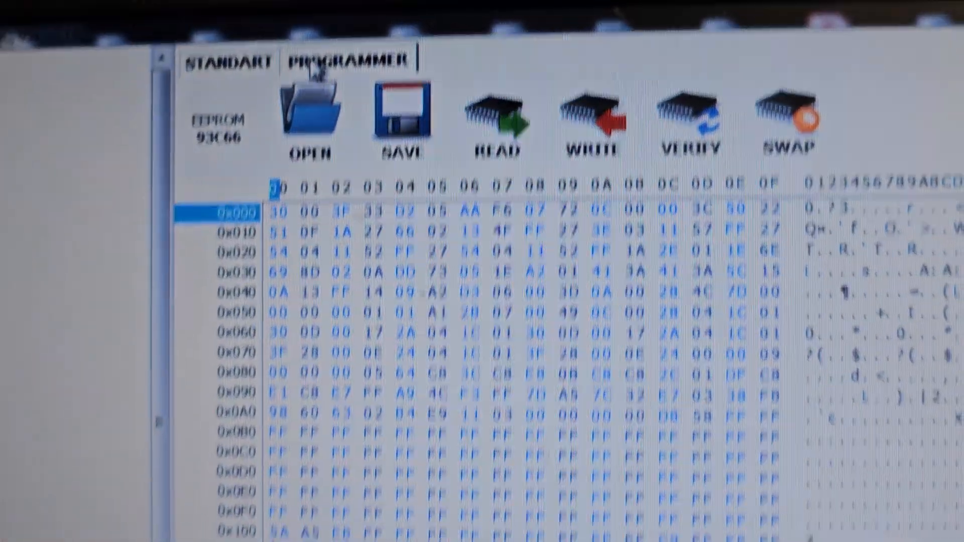
scroll("down", 3)
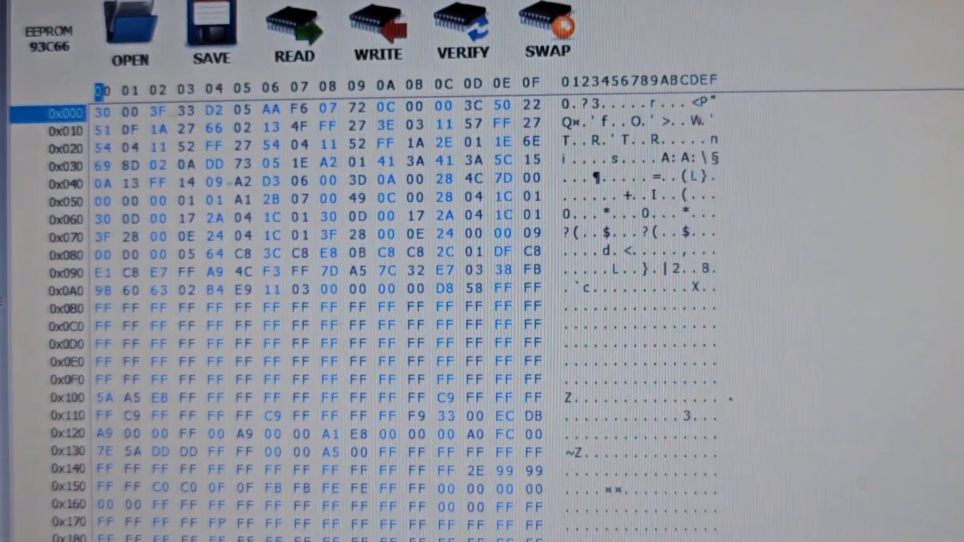
scroll("down", 3)
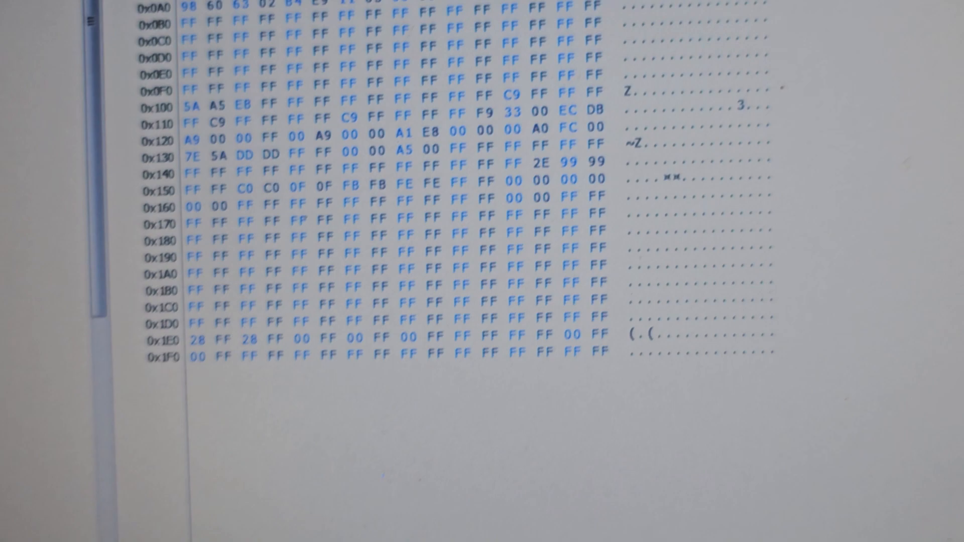
scroll("up", 3)
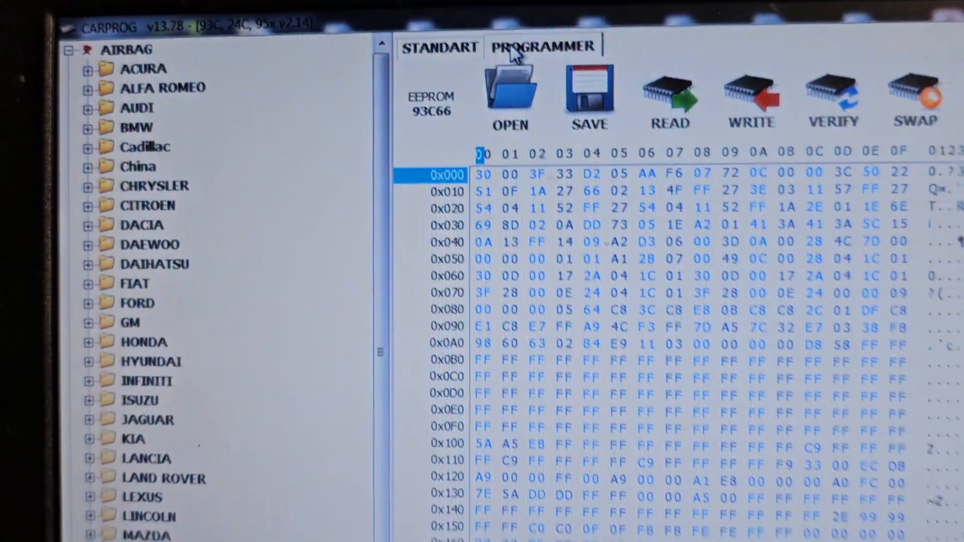
scroll("down", 3)
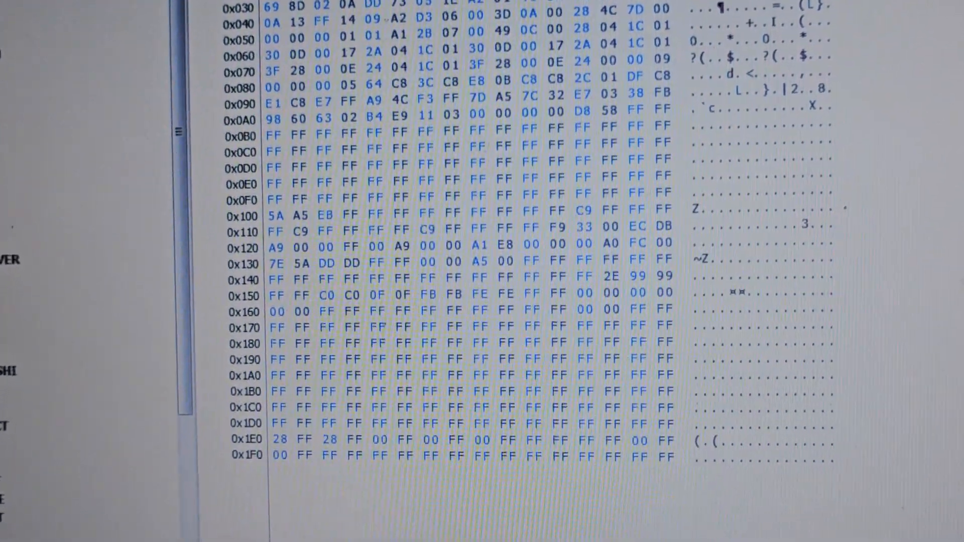
scroll("up", 3)
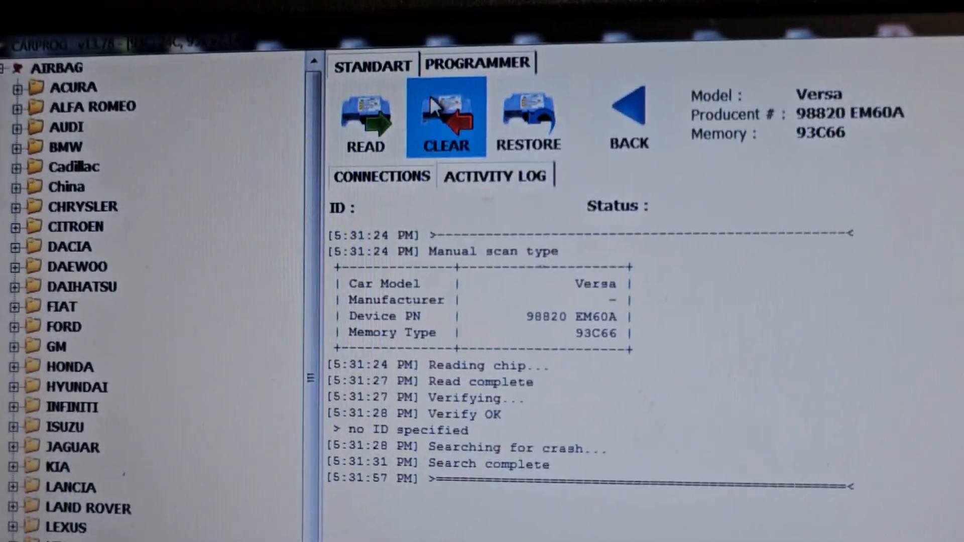
- Clear the crash data and confirm writing the cleaned dump to the chip
left_click(446, 116)
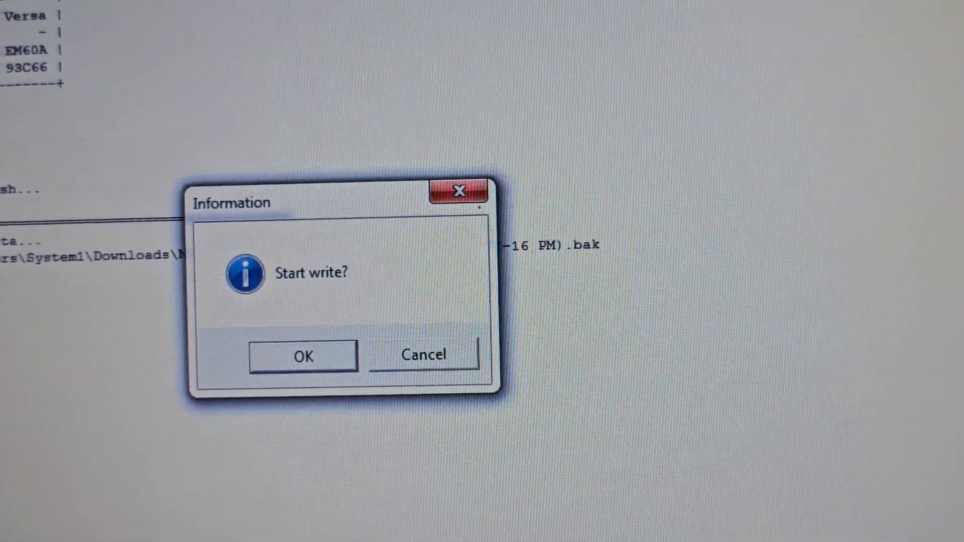
left_click(303, 355)
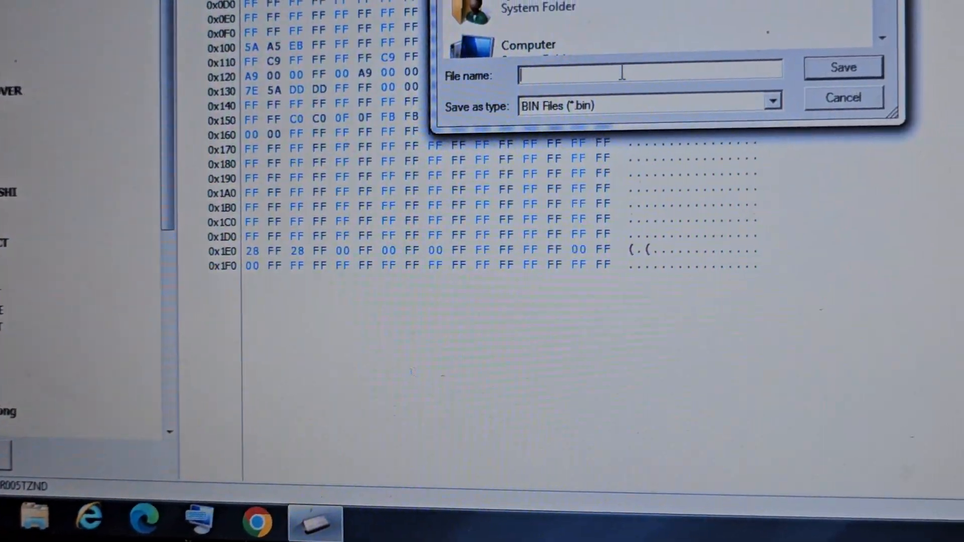
- Save the cleaned dump as 9880 EM60A NISSAN CLEAN VERSA.bin
type("9880 EM60A NISSAN VERSA.bin")
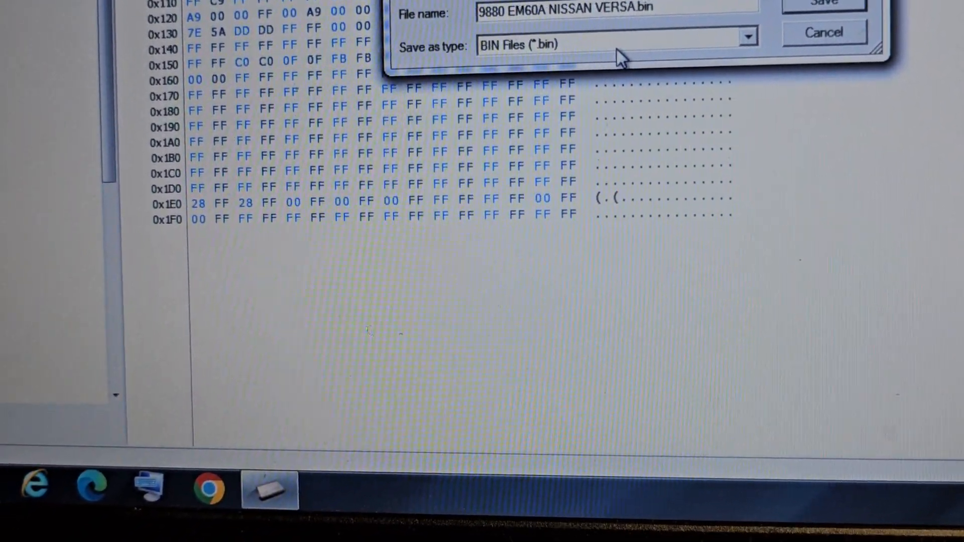
type("CLEAN")
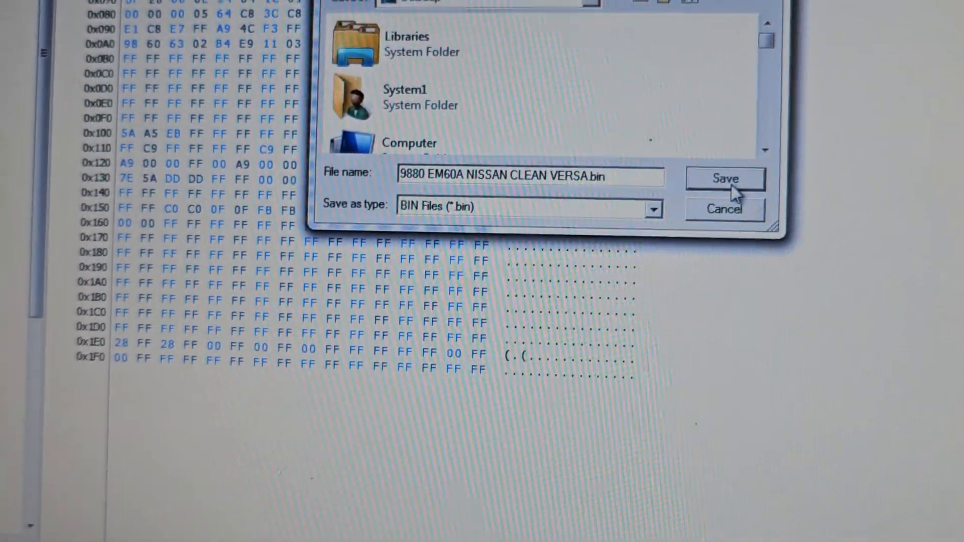
left_click(725, 178)
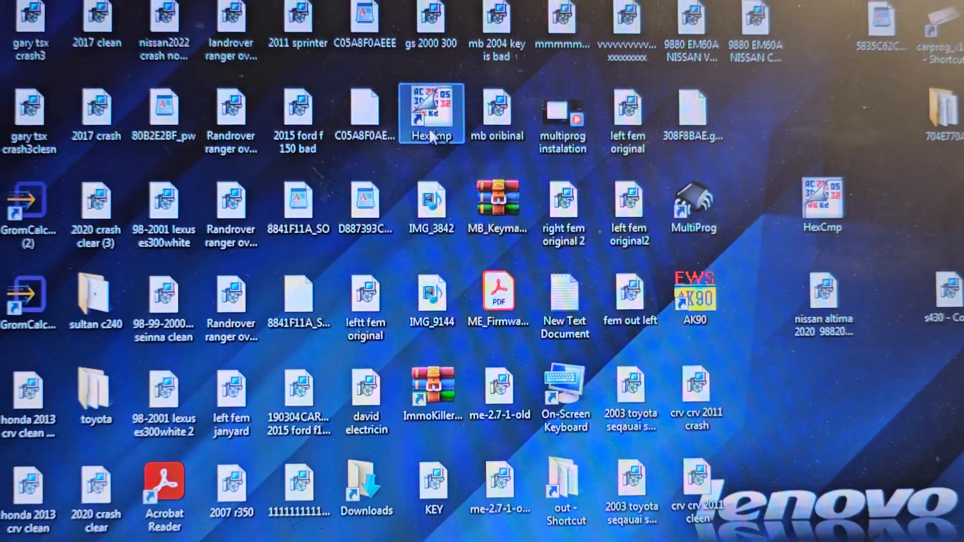
- Launch HexCmp and load 9880 EM60A NISSAN VERSA.bin as the first file
double_click(431, 114)
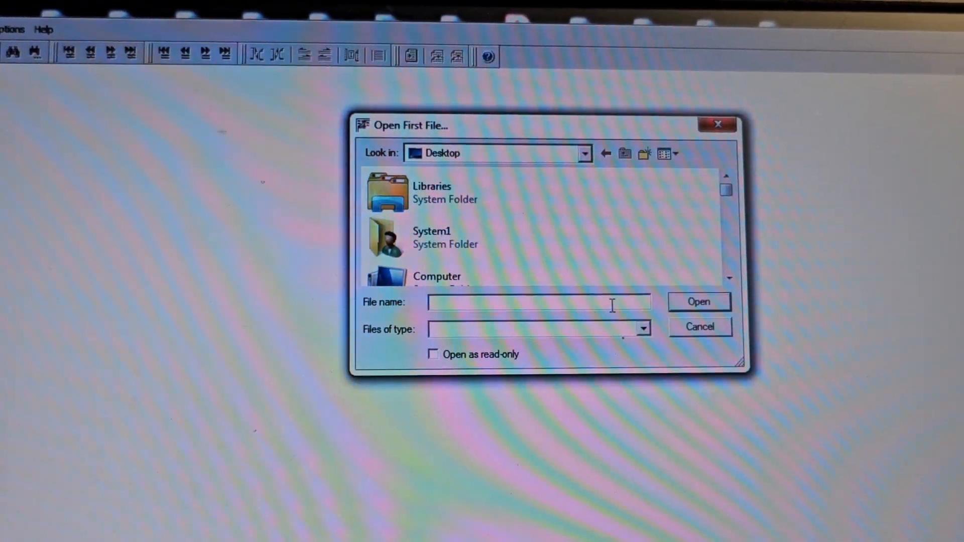
type("9")
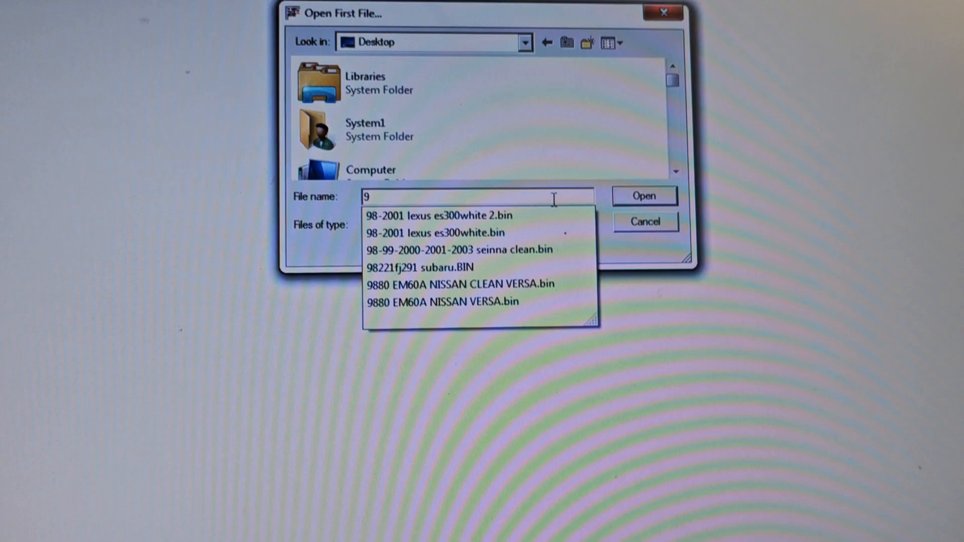
left_click(443, 308)
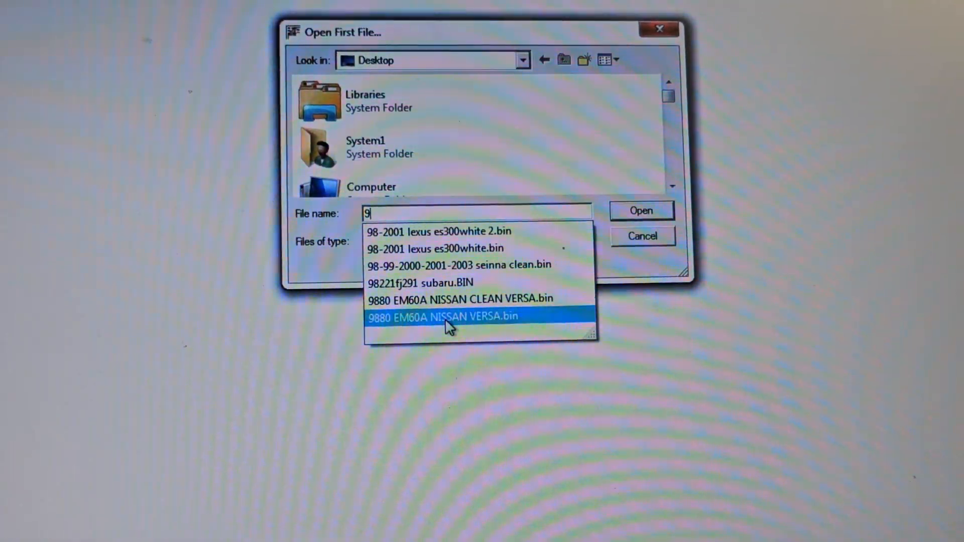
left_click(442, 316)
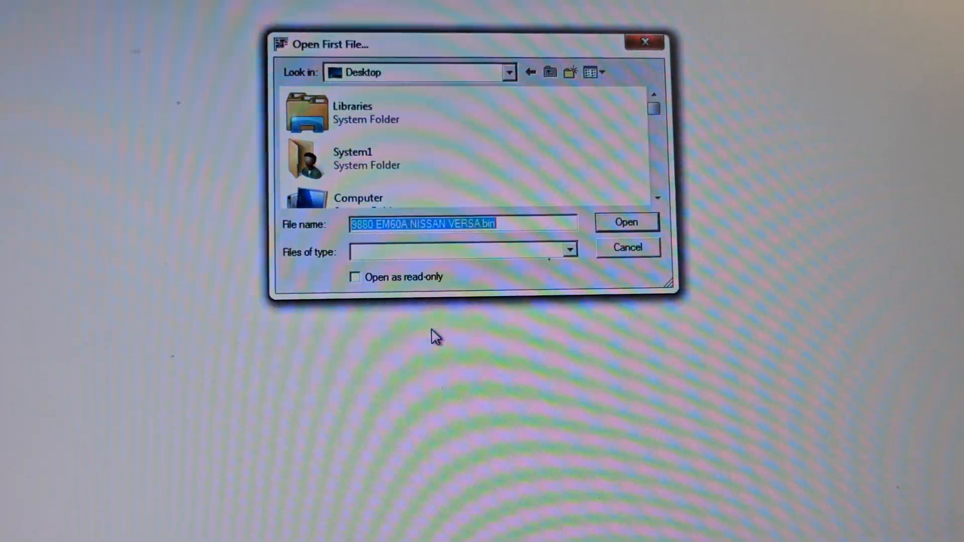
left_click(626, 222)
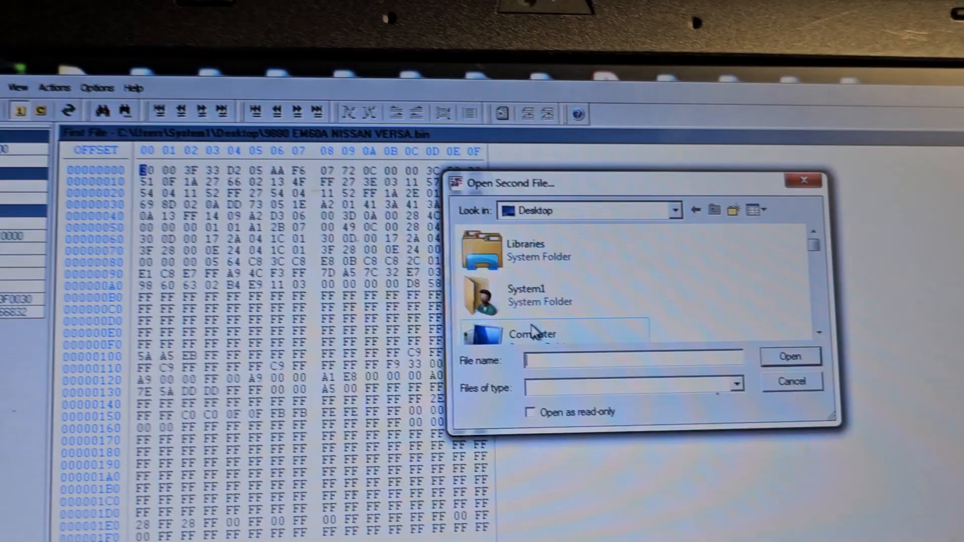
- Load 9880 EM60A NISSAN CLEAN VERSA.bin as the second file and scroll through the differences
type("988")
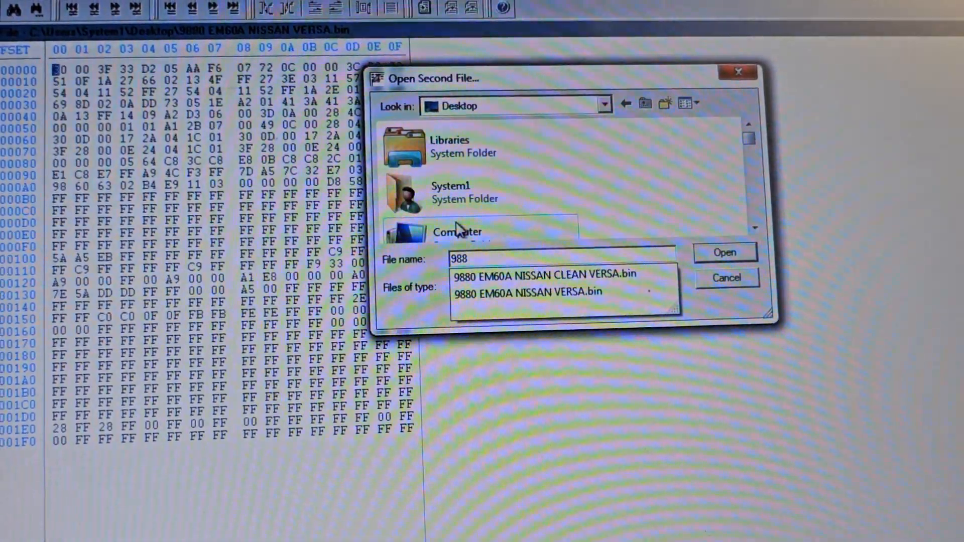
left_click(541, 284)
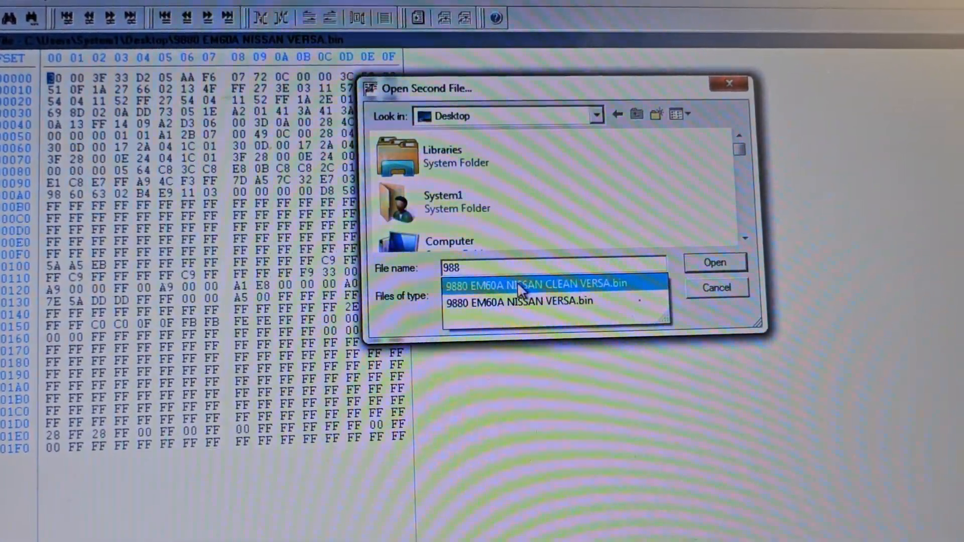
left_click(538, 285)
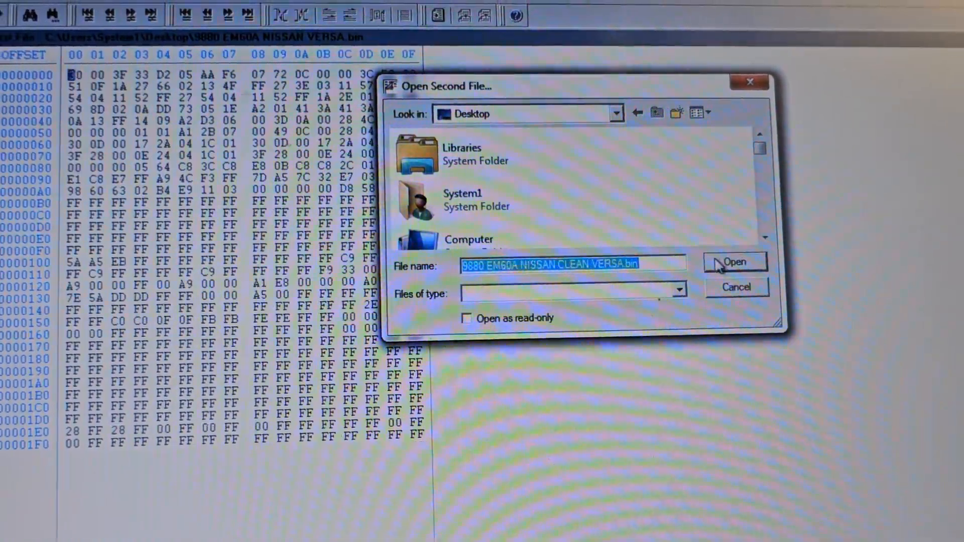
left_click(735, 261)
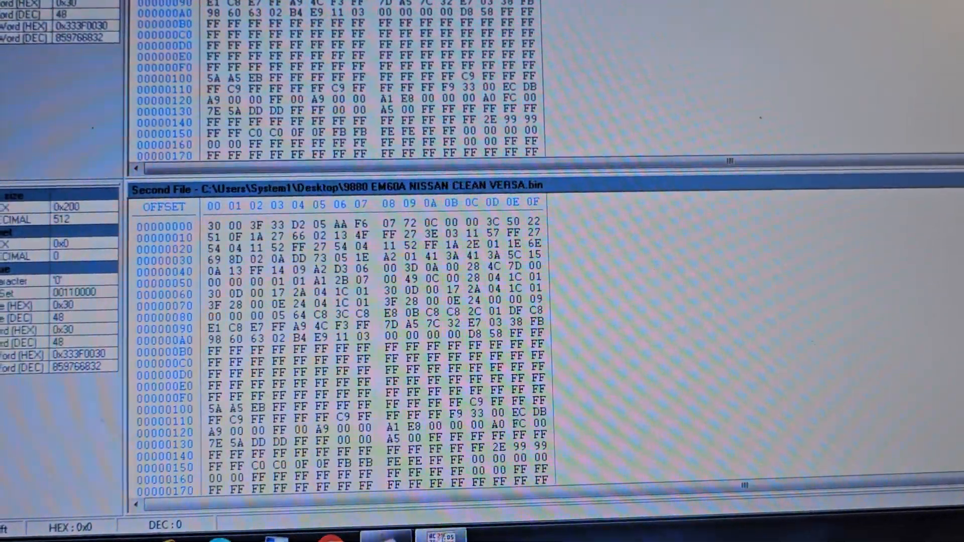
scroll("down", 3)
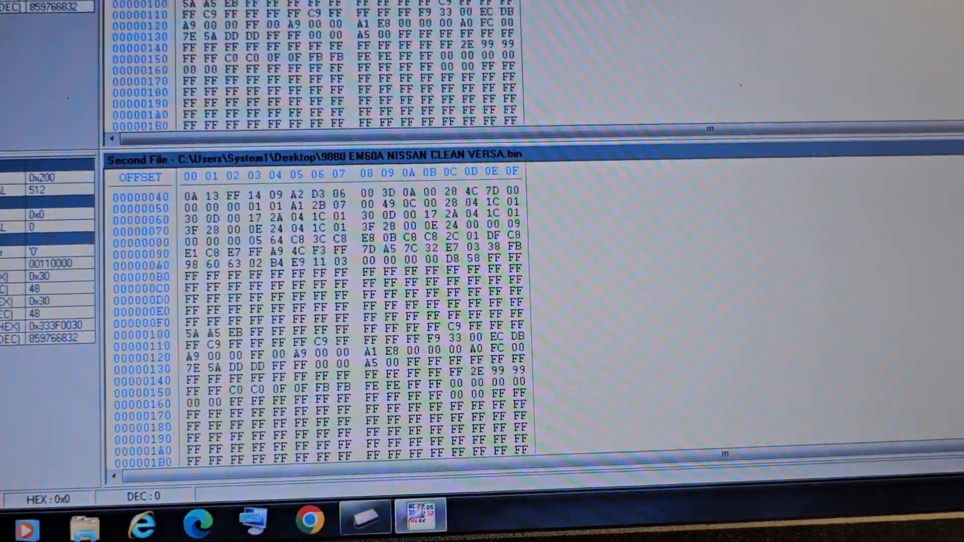
scroll("down", 3)
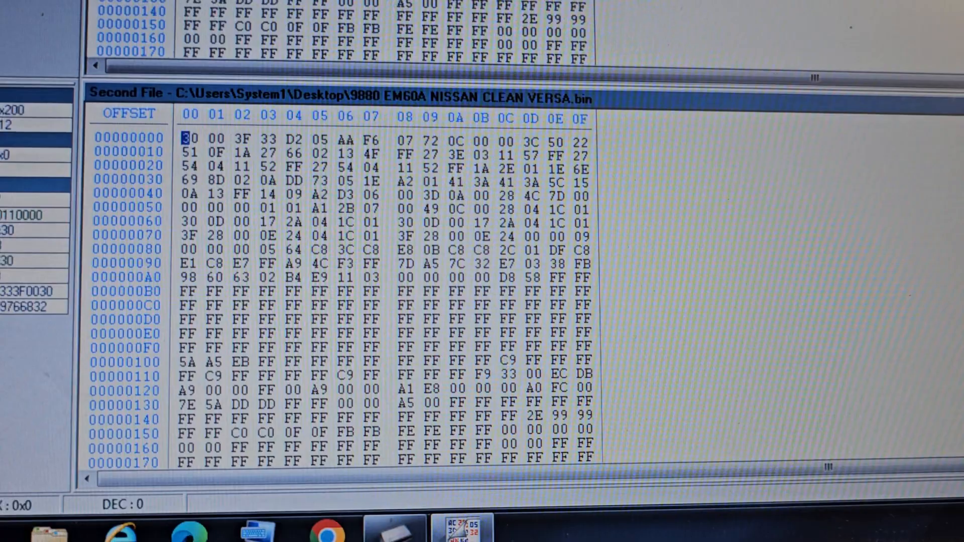
scroll("down", 3)
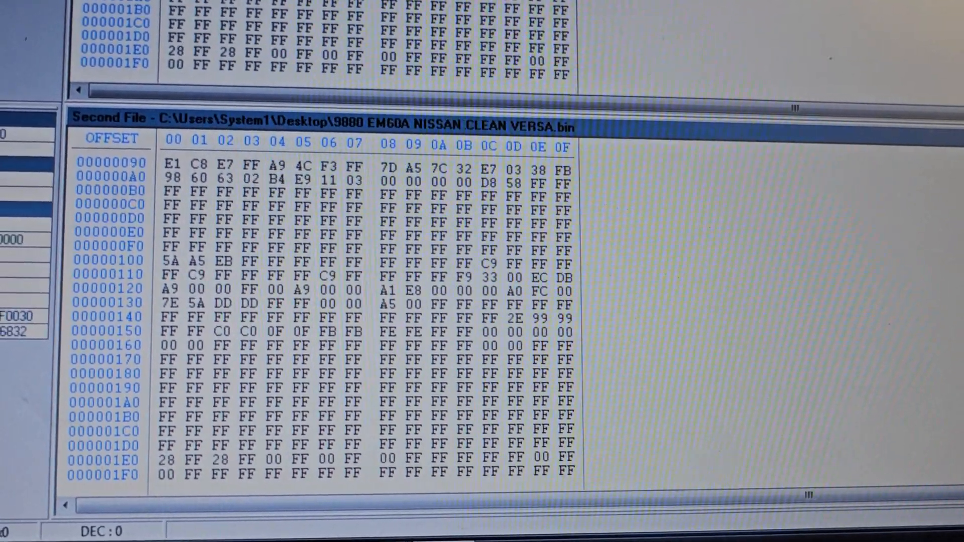
scroll("up", 3)
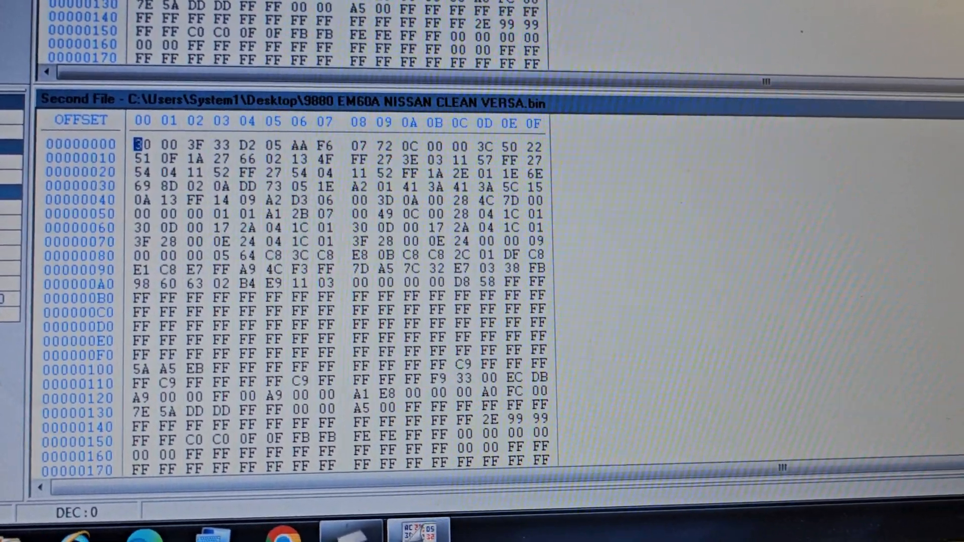
scroll("down", 3)
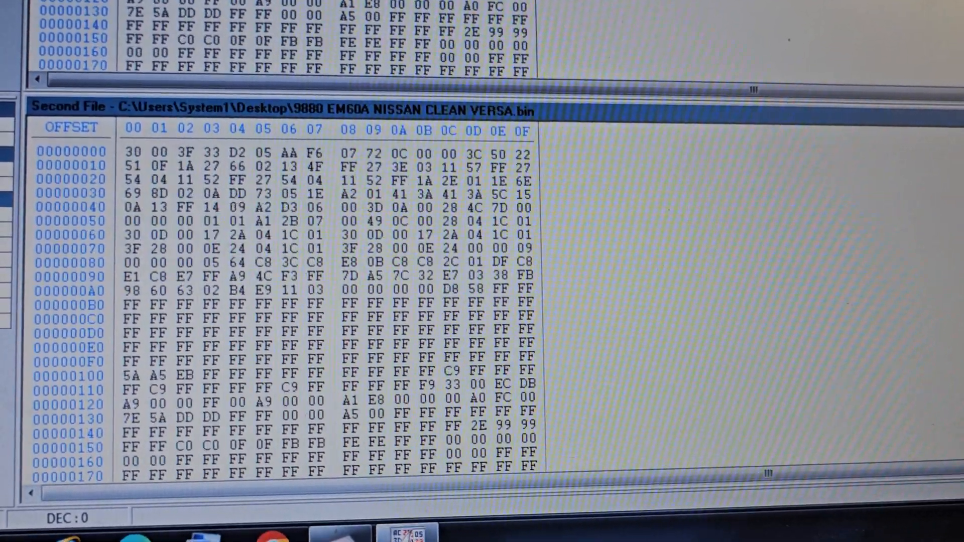
scroll("down", 3)
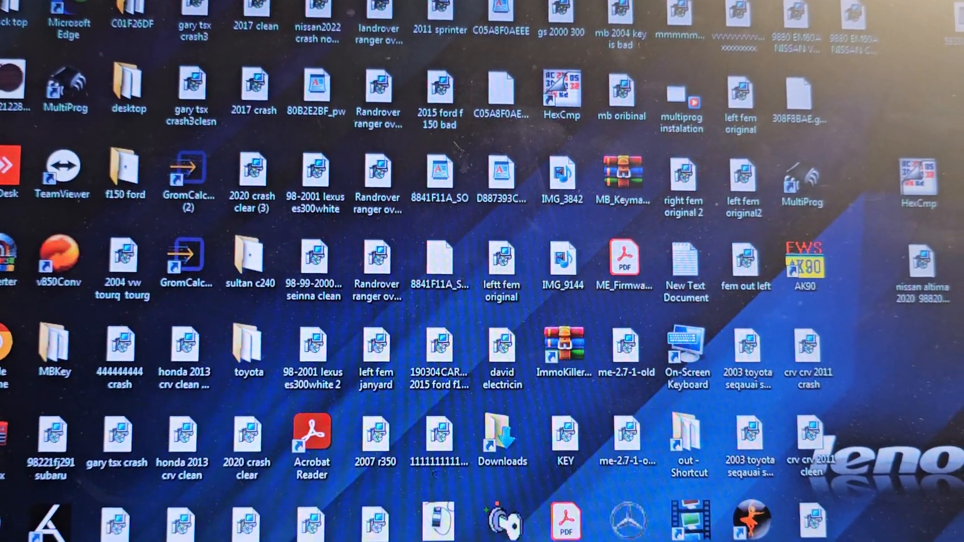
- Run the crash search, confirm Crash not found in the log and start saving the dump
scroll("down", 3)
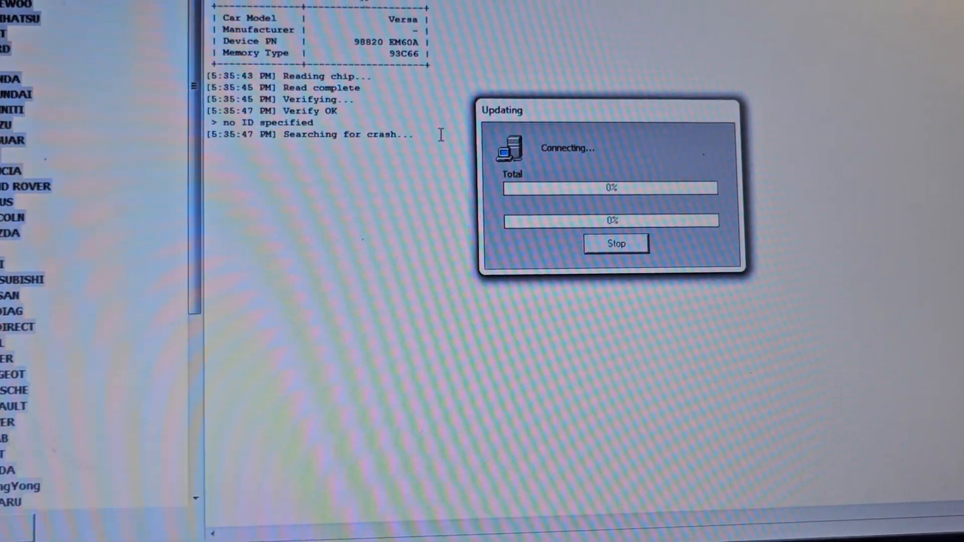
left_click(615, 243)
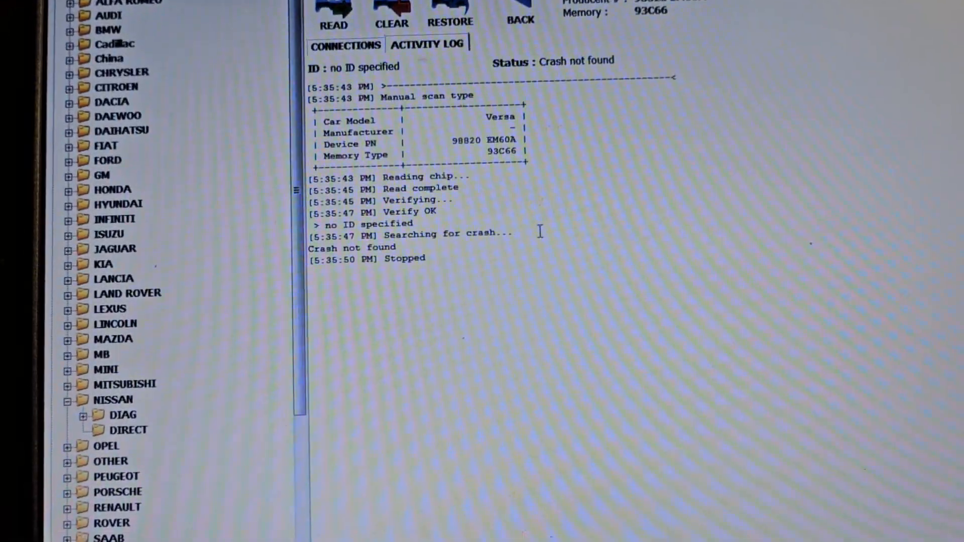
scroll("down", 3)
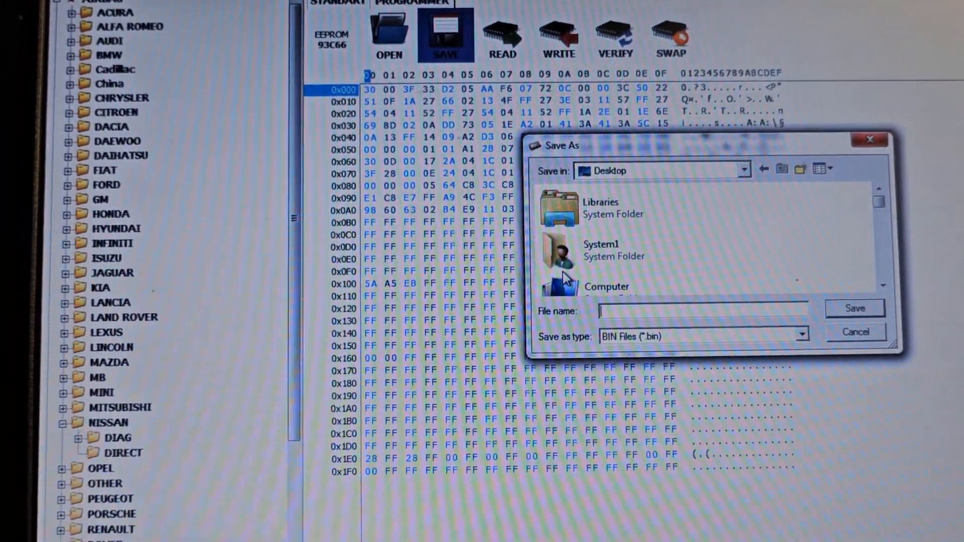
- Save the no-crash dump as 9880 EM60A NISSAN VERSACLEA2.bin, based on the existing Versa name
type("988")
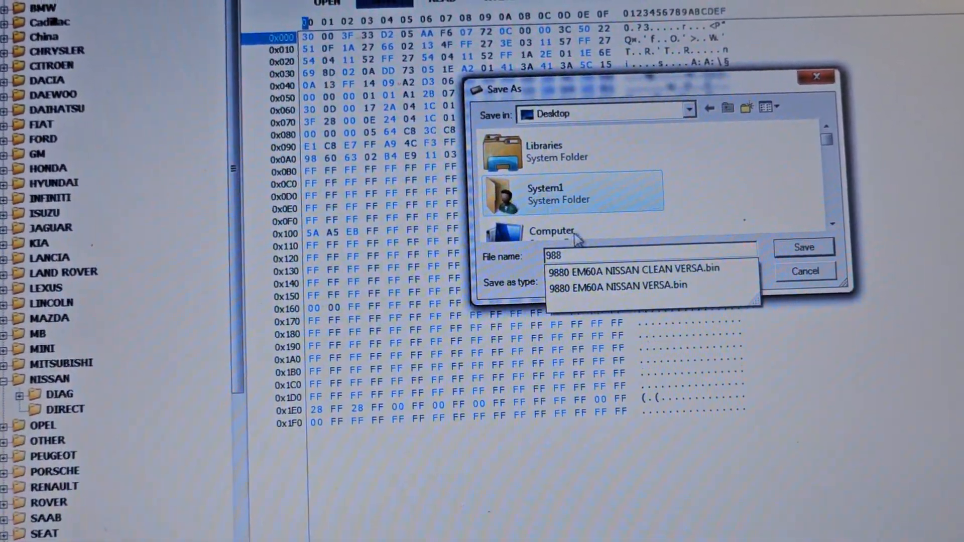
left_click(612, 285)
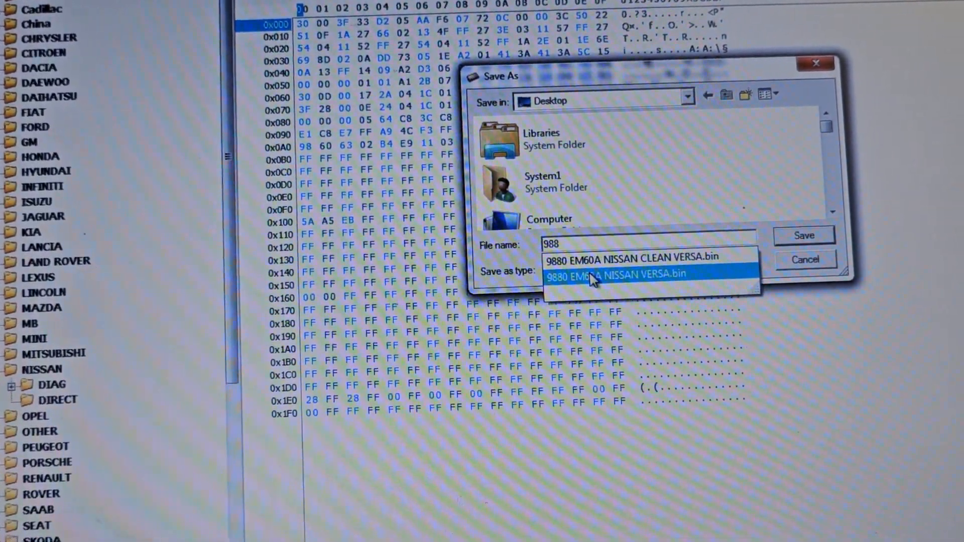
left_click(614, 273)
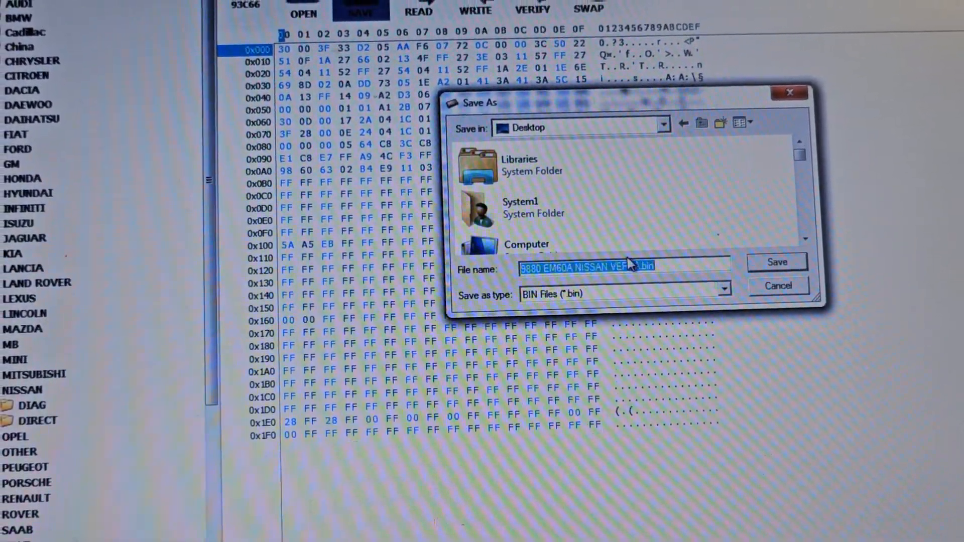
left_click(624, 263)
type("CL")
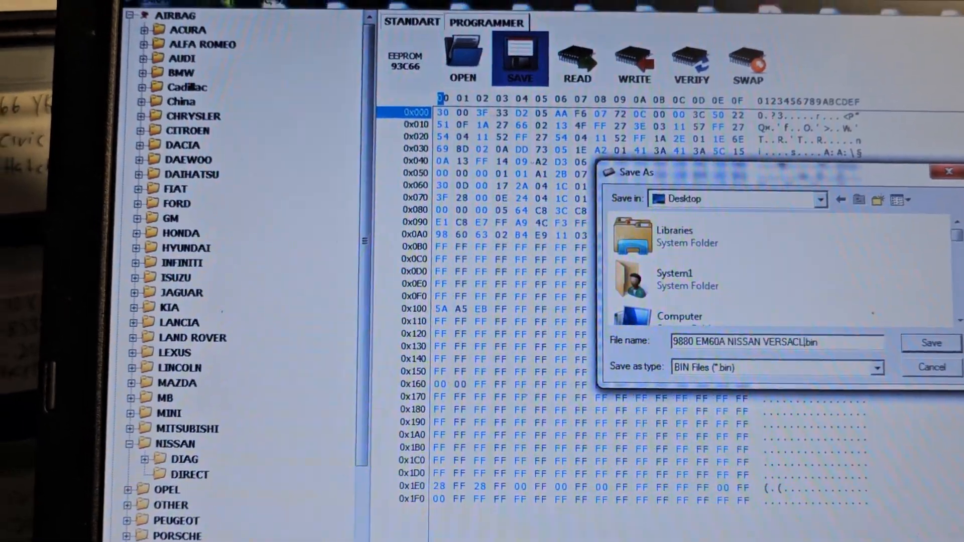
type("EA2")
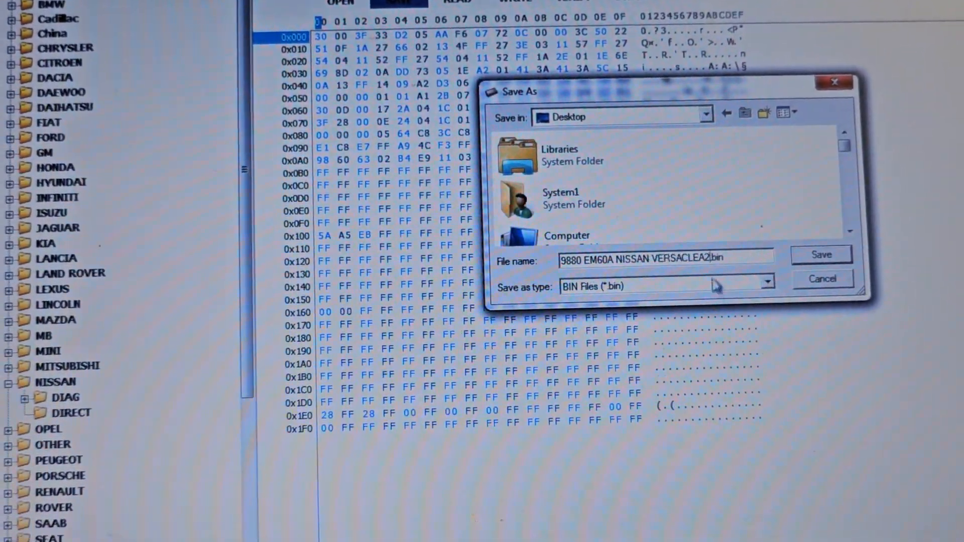
left_click(821, 254)
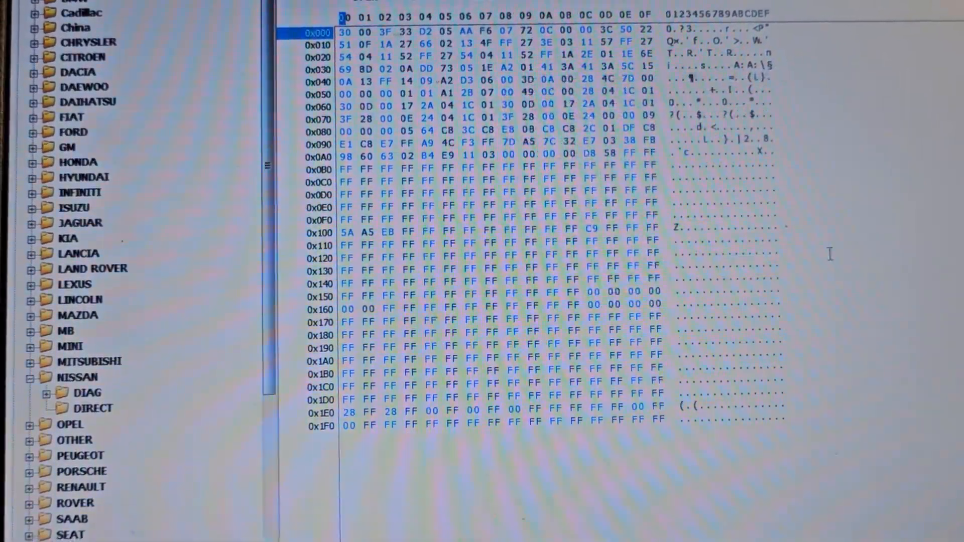
scroll("down", 3)
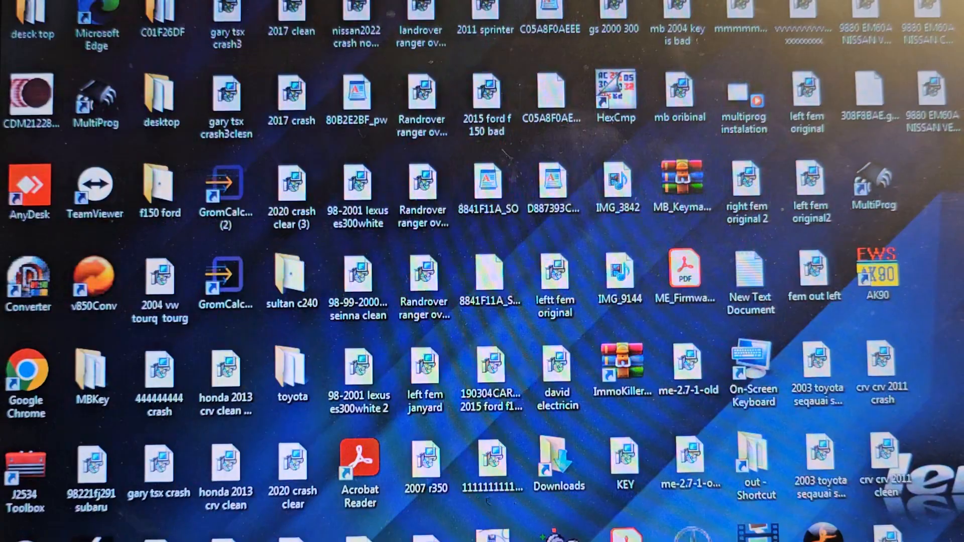
- Launch HexCmp and load 9880 EM60A NISSAN VERSA.bin as the first file
left_click(32, 98)
type("9")
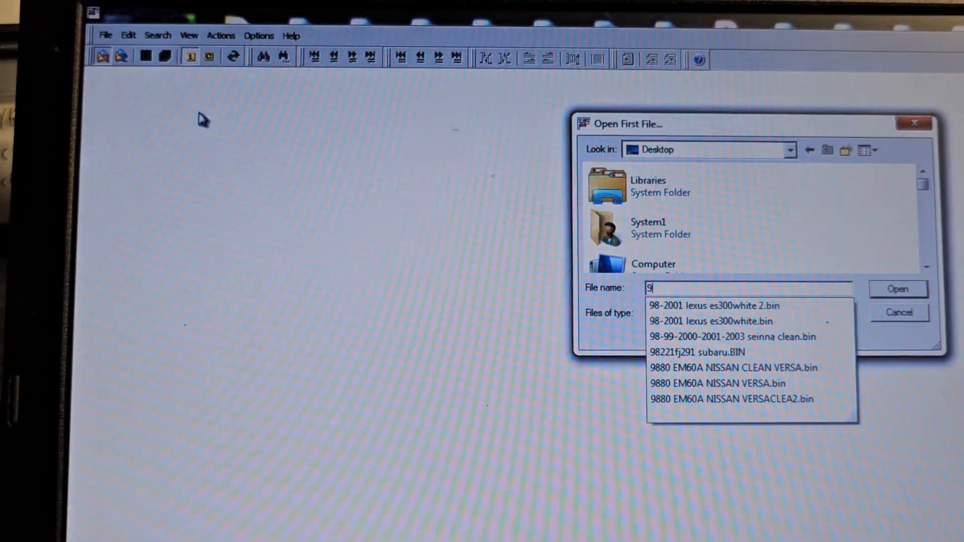
type("88")
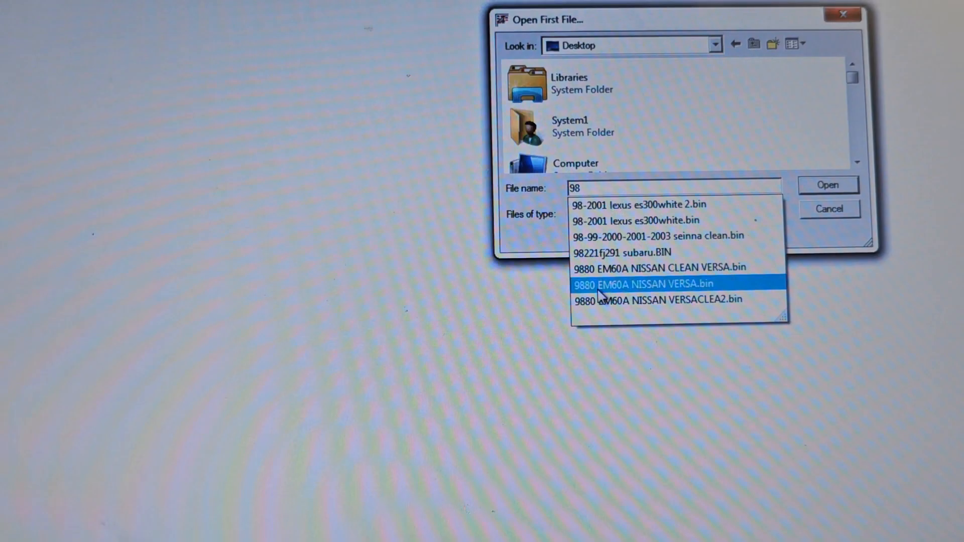
left_click(639, 283)
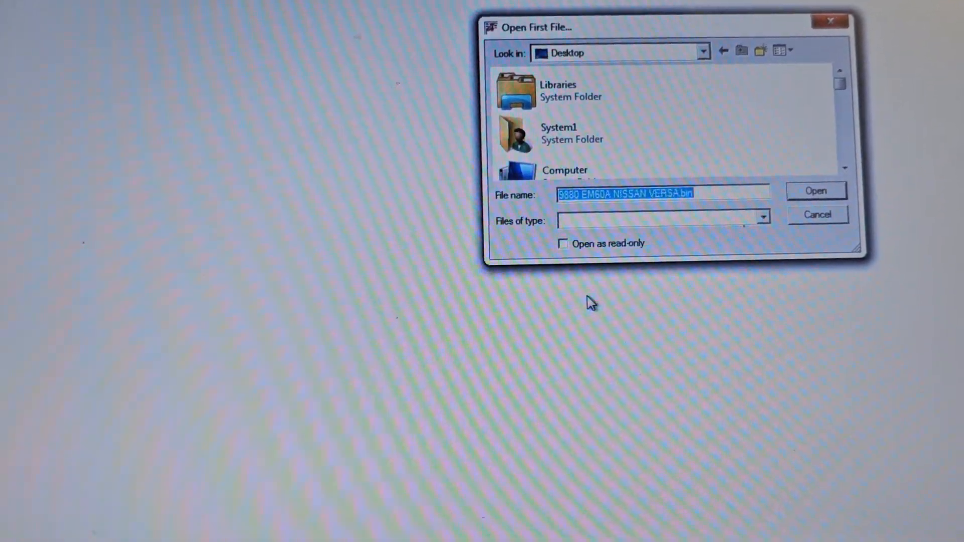
left_click(815, 191)
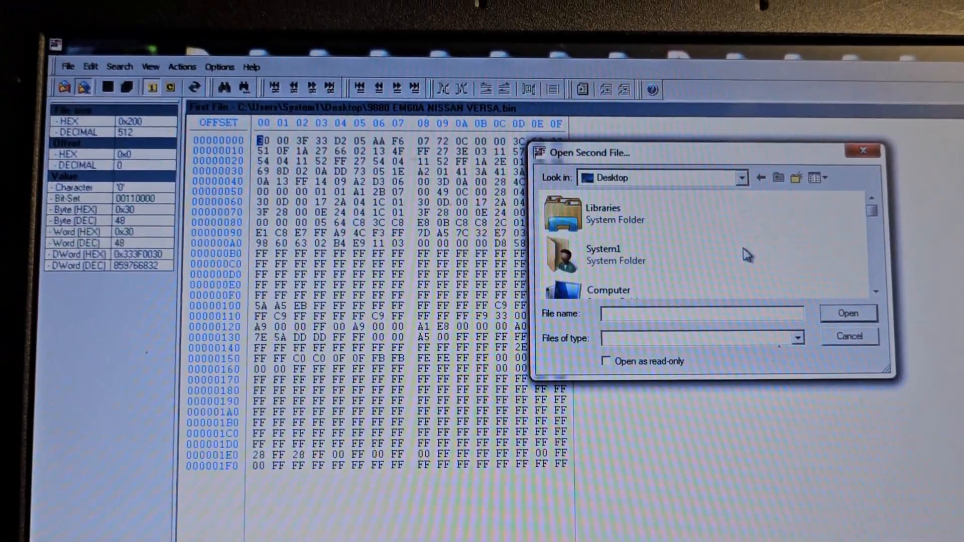
- Load 9880 EM60A NISSAN VERSACLEA2.bin as the second file to mark differing bytes
type("98")
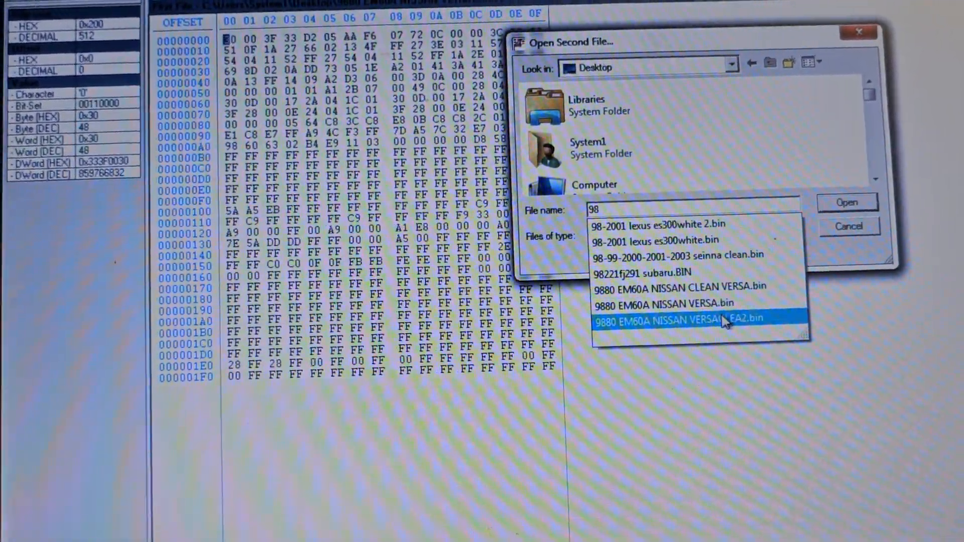
left_click(682, 319)
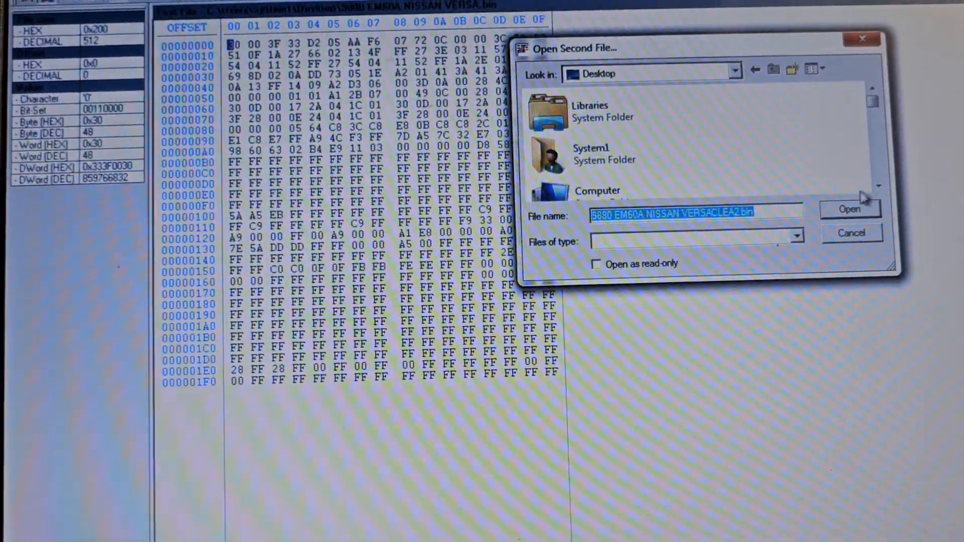
left_click(849, 209)
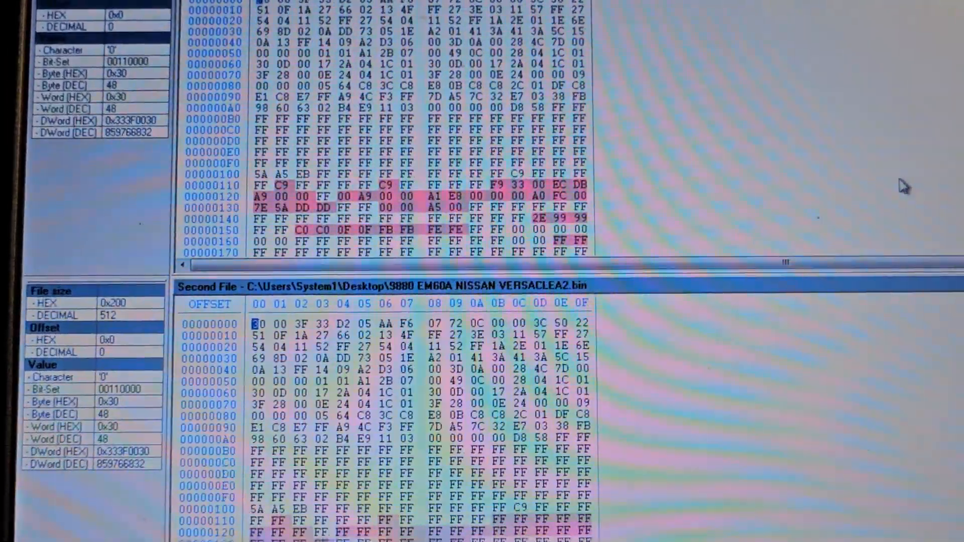